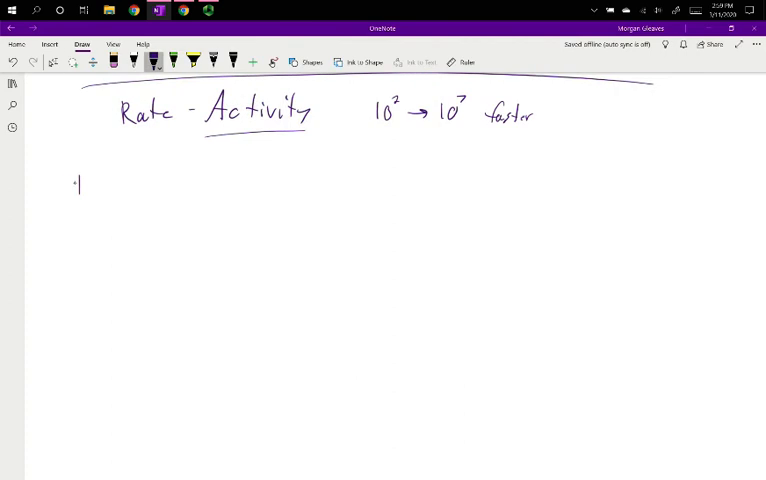
Step: Handwrite 'Inhibitors – Irreversible – permanently shut down' under the Rate–Activity line
{"action": "left_click_drag", "start_coordinate": [68, 190], "coordinate": [196, 184]}
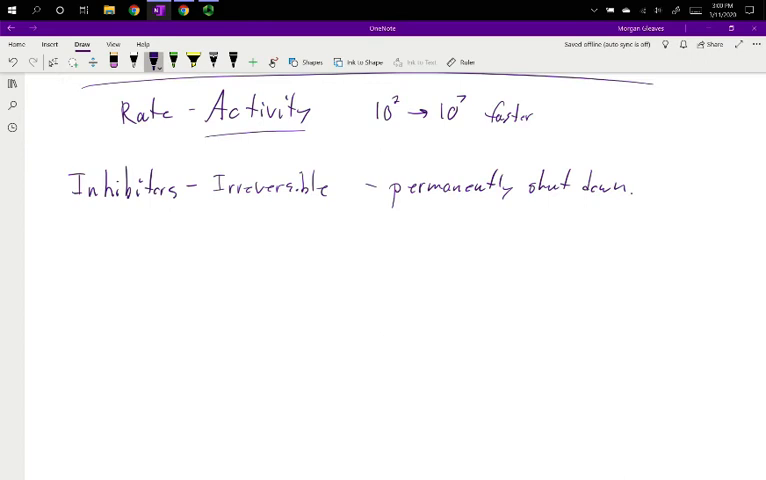
Step: Write the bullet 'React with sidegroup' and sketch an enzyme side group reacting with an inhibitor
{"action": "left_click", "coordinate": [200, 224]}
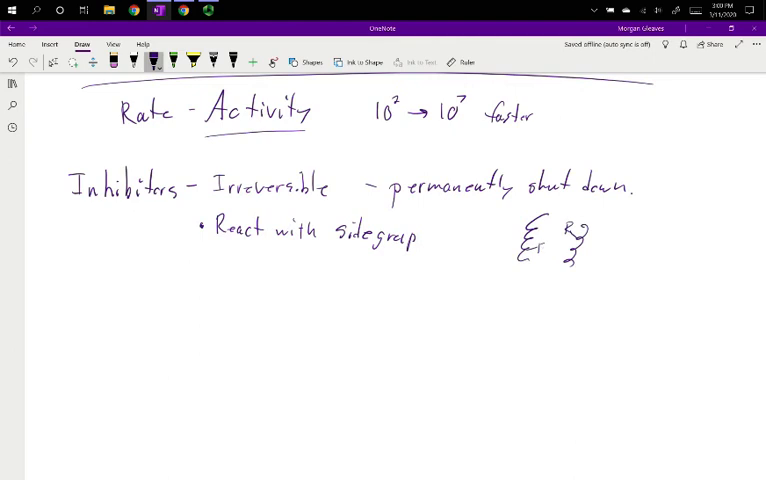
{"action": "left_click_drag", "start_coordinate": [648, 234], "coordinate": [670, 266]}
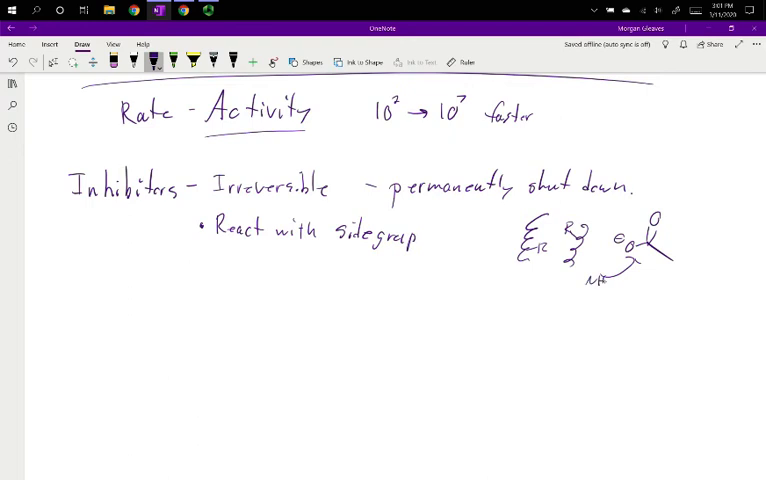
{"action": "left_click_drag", "start_coordinate": [650, 300], "coordinate": [670, 320]}
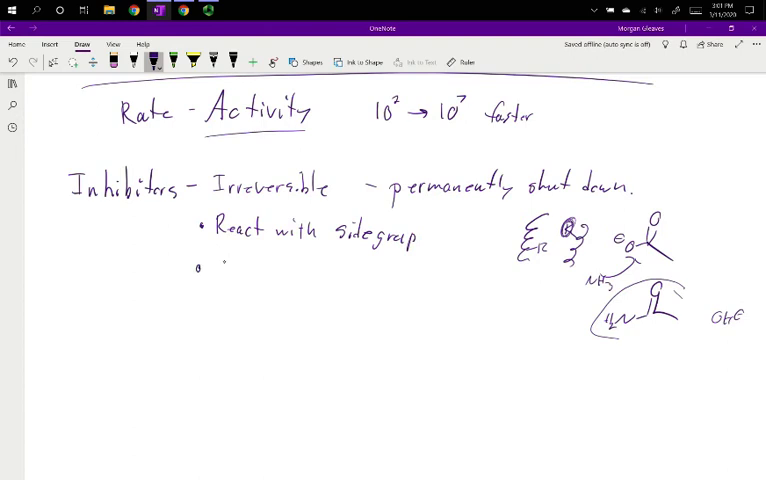
Step: Write 'Cutting back bone' and sketch a highlighted protein backbone strand in the margin
{"action": "left_click_drag", "start_coordinate": [216, 262], "coordinate": [264, 262]}
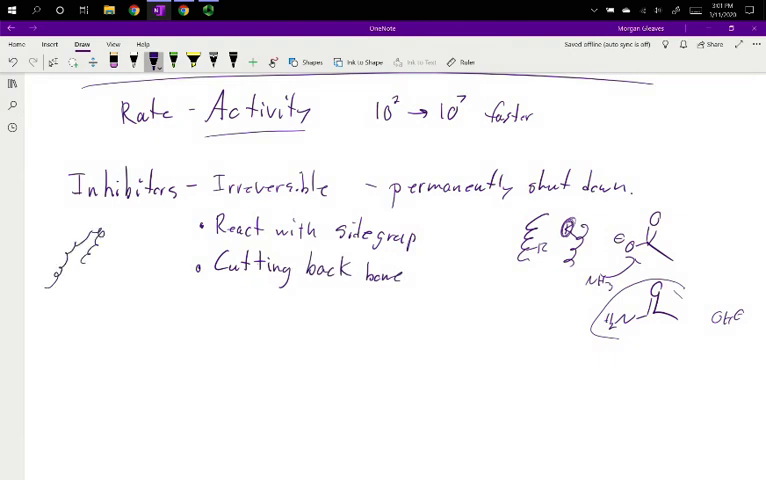
{"action": "left_click_drag", "start_coordinate": [76, 270], "coordinate": [156, 296]}
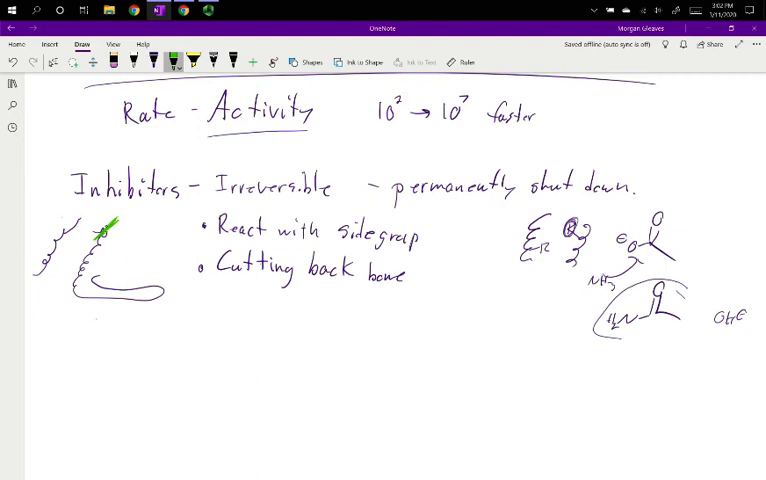
{"action": "left_click", "coordinate": [196, 58]}
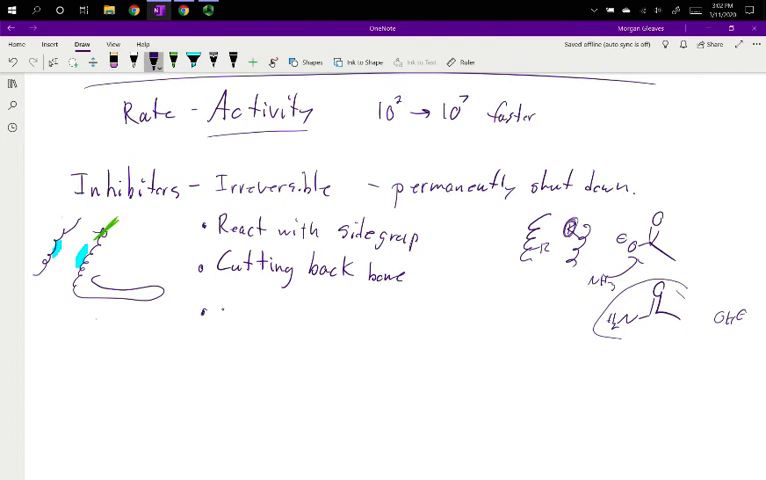
Step: Write 'Permanent attachment to Active site' in purple and rule a line below the list
{"action": "type", "text": "Perman."}
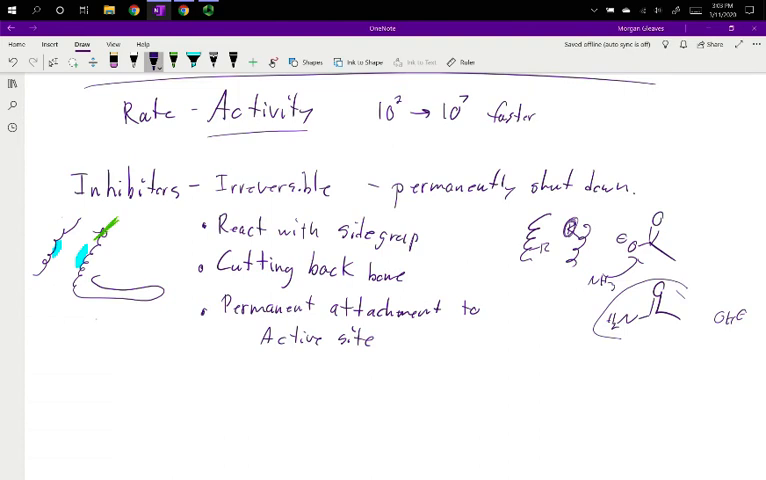
{"action": "left_click", "coordinate": [156, 60]}
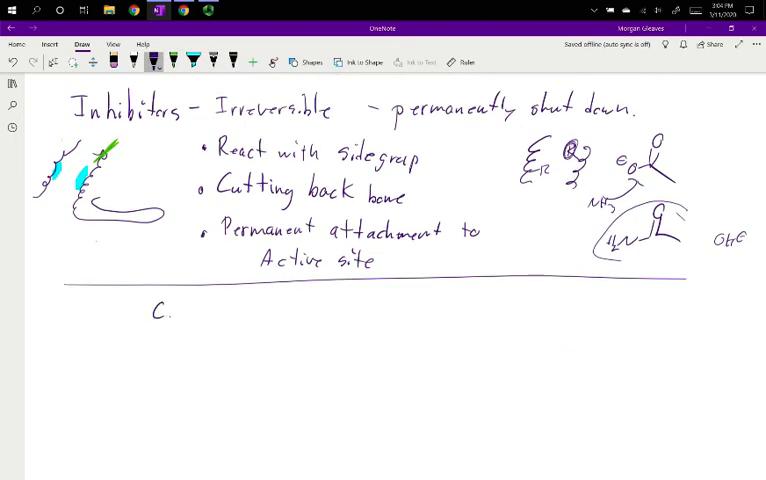
Step: Write 'CN⁻ Cytochrom C oxidase' and sketch CN⁻ binding the enzyme's Fe with an arrow to Fe(CN)
{"action": "type", "text": "N⊖ Cytochrom"}
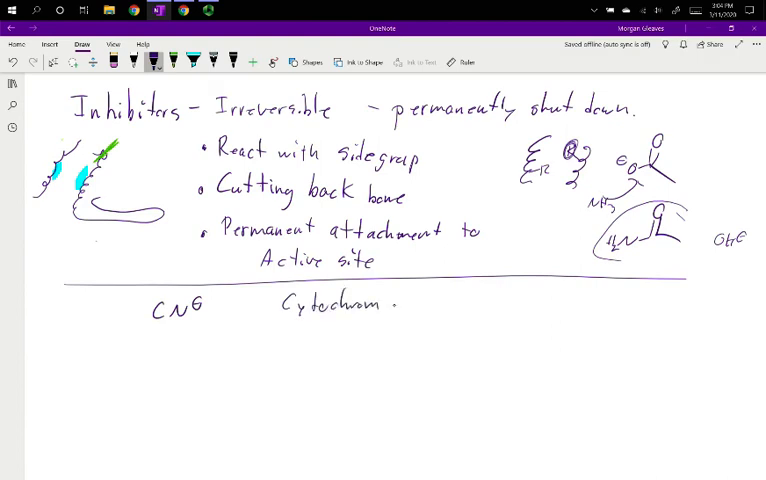
{"action": "type", "text": "C oxidase"}
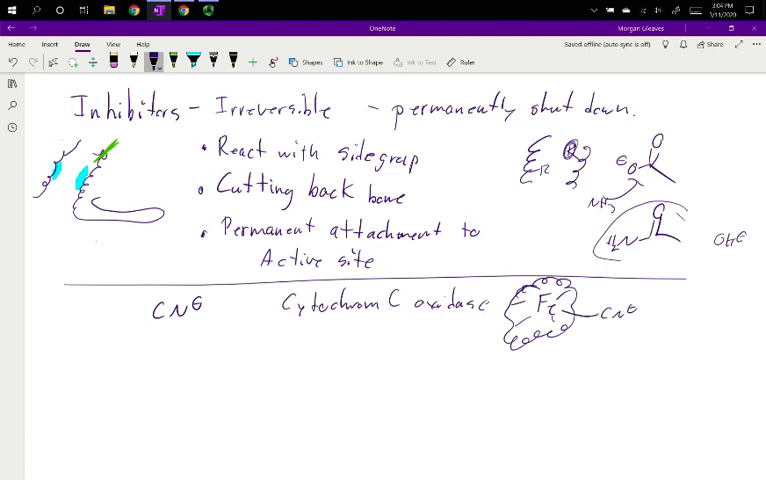
{"action": "left_click_drag", "start_coordinate": [630, 320], "coordinate": [672, 318]}
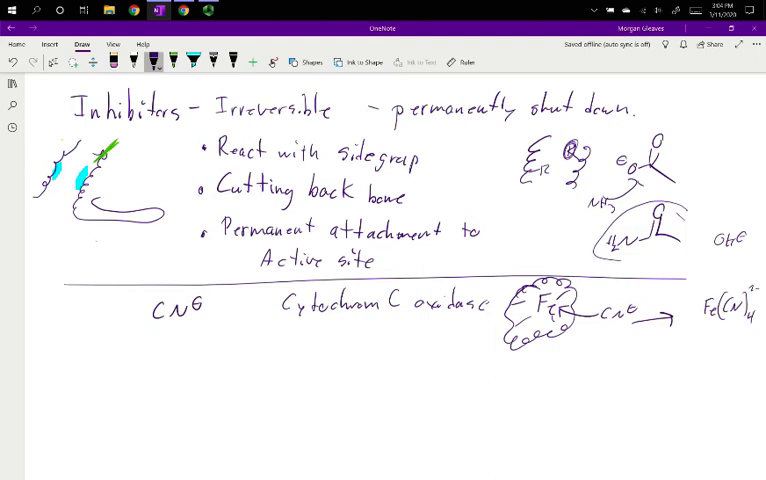
{"action": "left_click_drag", "start_coordinate": [684, 336], "coordinate": [670, 384]}
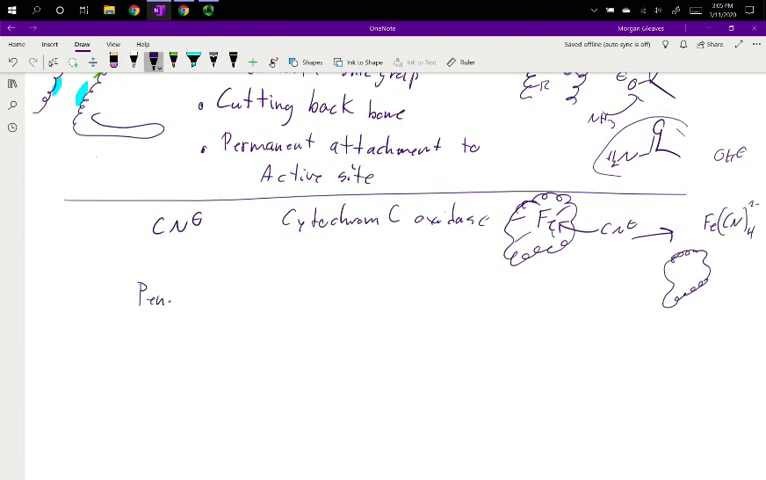
Step: Write 'Penicillin – block bacterial cell wall synthesis' and begin the 'Ricin –' entry
{"action": "type", "text": "icillin -"}
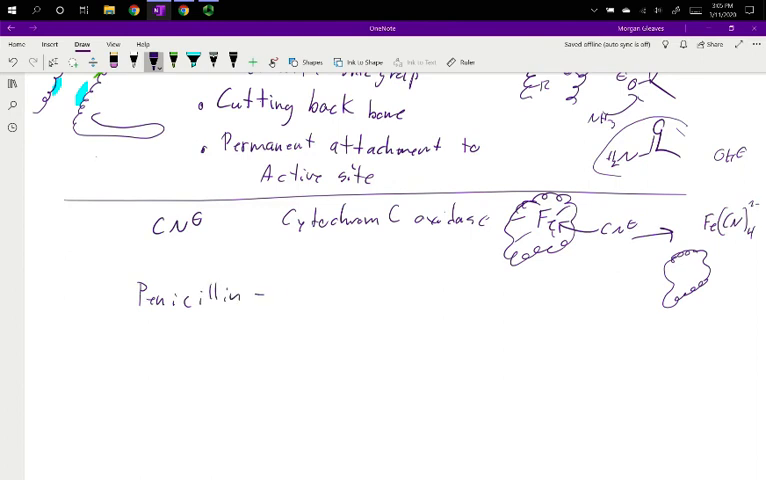
{"action": "type", "text": "block bacterial cell wall Synthesis"}
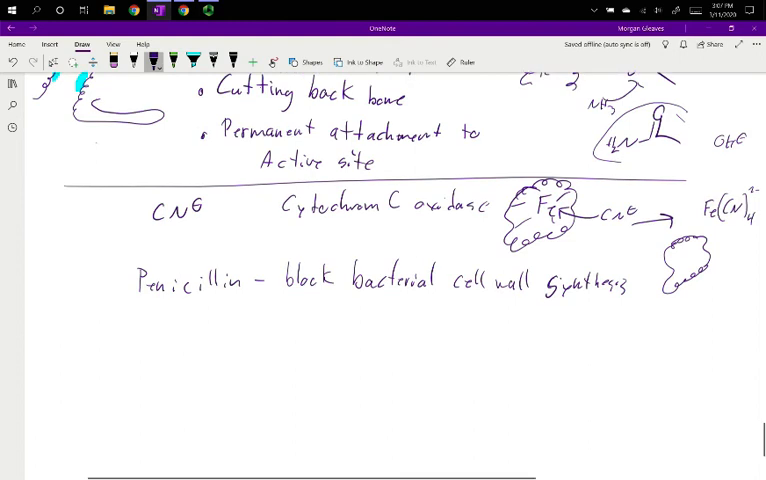
{"action": "scroll", "scroll_direction": "down", "scroll_amount": 3}
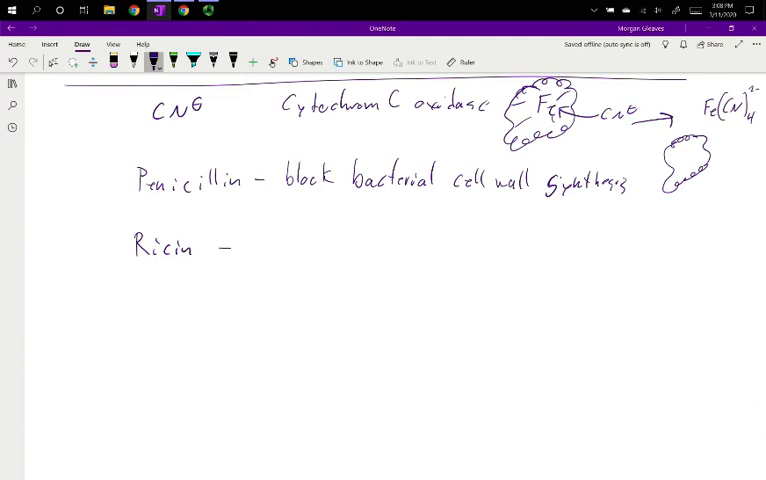
Step: Finish the Ricin note: 'Breaks Ribosomes', 'cuts protein Ribosom', '1500 ribosom/min'
{"action": "left_click", "coordinate": [272, 246]}
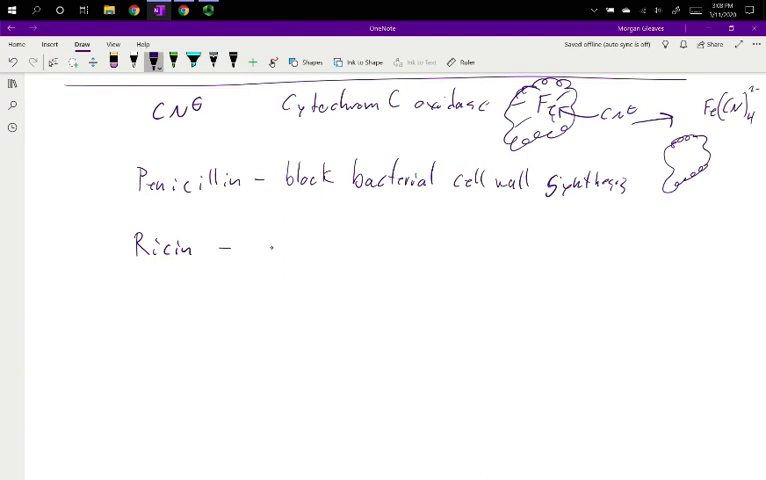
{"action": "type", "text": "Breaks"}
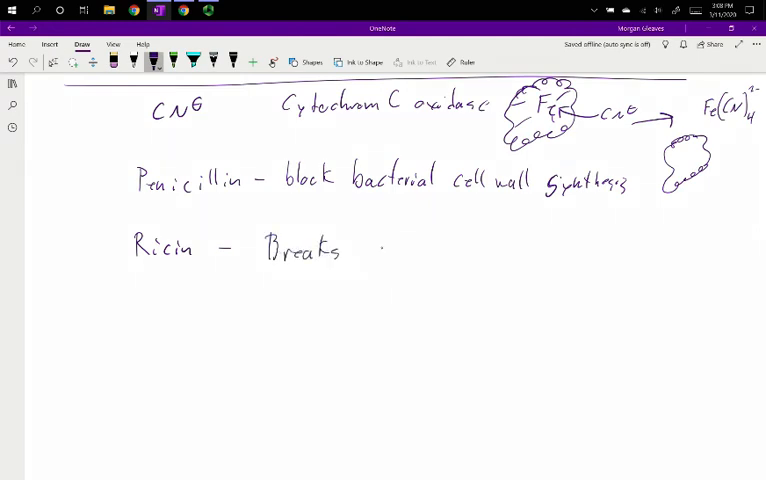
{"action": "type", "text": "Ribosomes"}
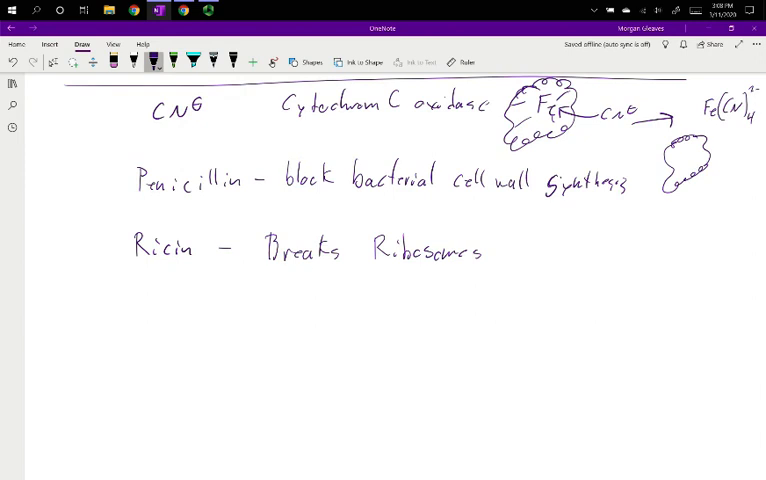
{"action": "left_click", "coordinate": [302, 288]}
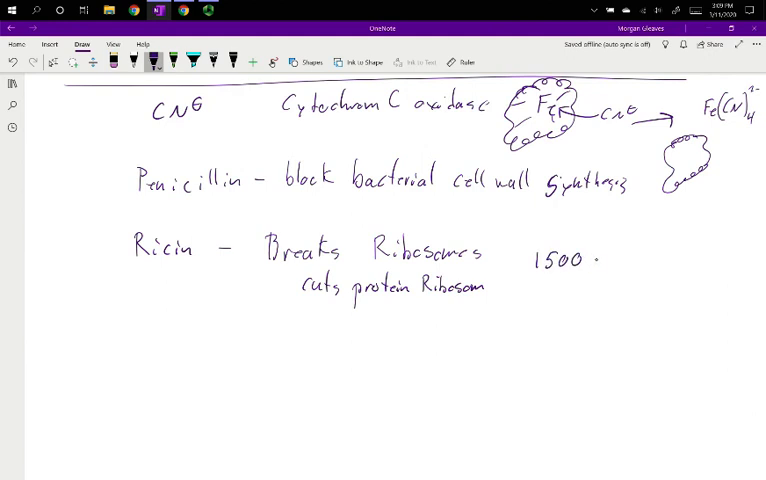
{"action": "type", "text": "ribosom/min"}
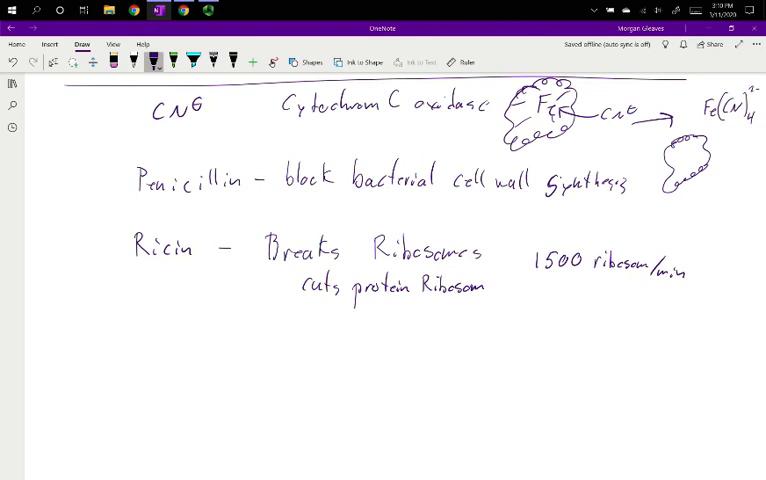
Step: Head a new section 'Reversible' underlined, with 'Competative, non-competative' beside it
{"action": "scroll", "scroll_direction": "down", "scroll_amount": 3}
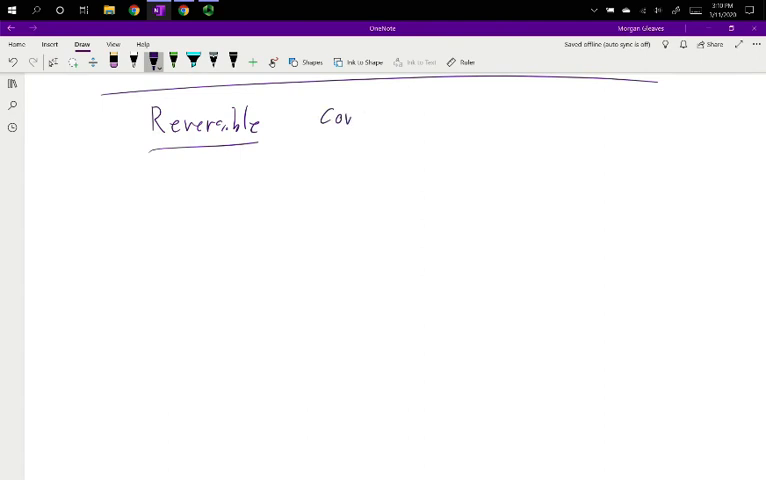
{"action": "left_click_drag", "start_coordinate": [340, 116], "coordinate": [430, 118]}
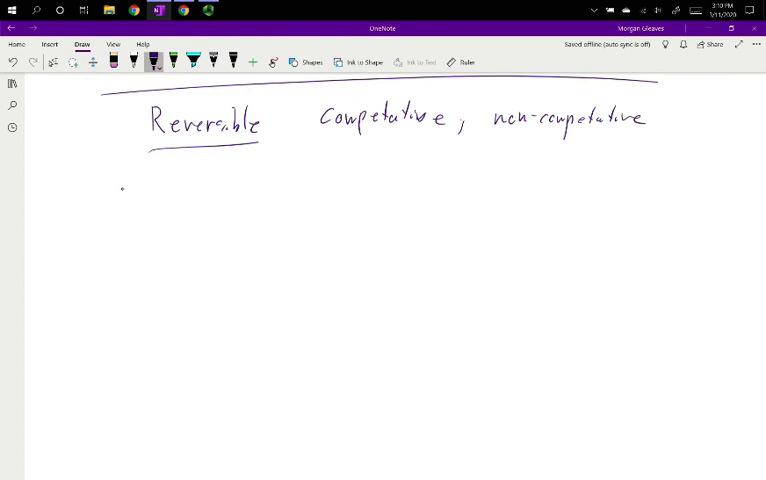
Step: Write the bullet 'Competative – binds in active site' and start an enzyme outline beneath it
{"action": "left_click_drag", "start_coordinate": [120, 190], "coordinate": [290, 190]}
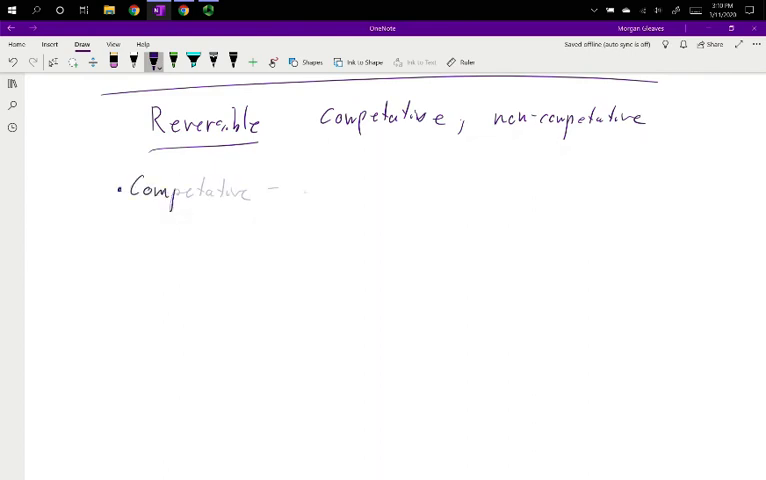
{"action": "left_click_drag", "start_coordinate": [290, 188], "coordinate": [344, 190]}
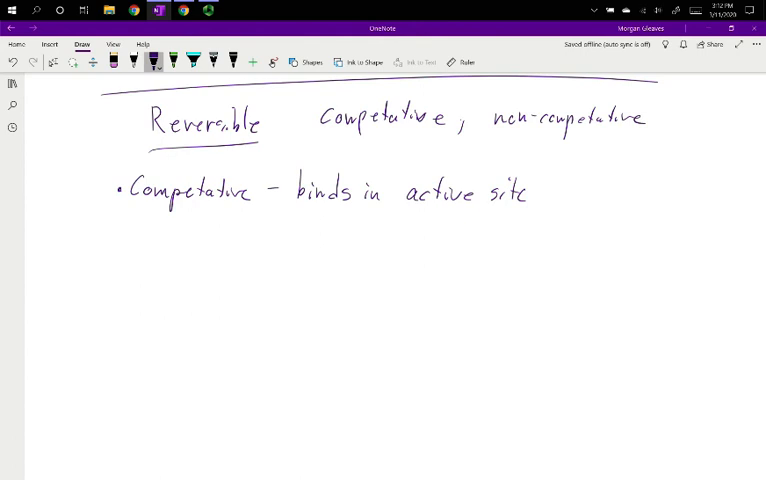
{"action": "left_click", "coordinate": [122, 368]}
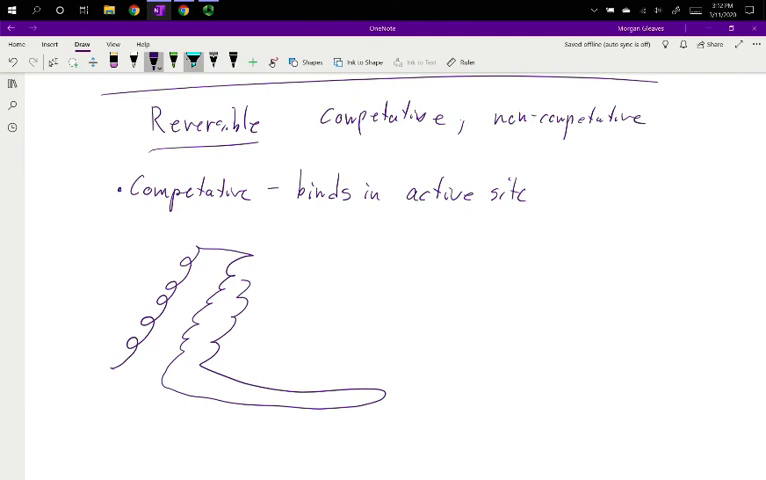
Step: Add a green molecule and cyan 'Active site' label, then a second enzyme with its green molecule
{"action": "left_click_drag", "start_coordinate": [190, 350], "coordinate": [226, 380]}
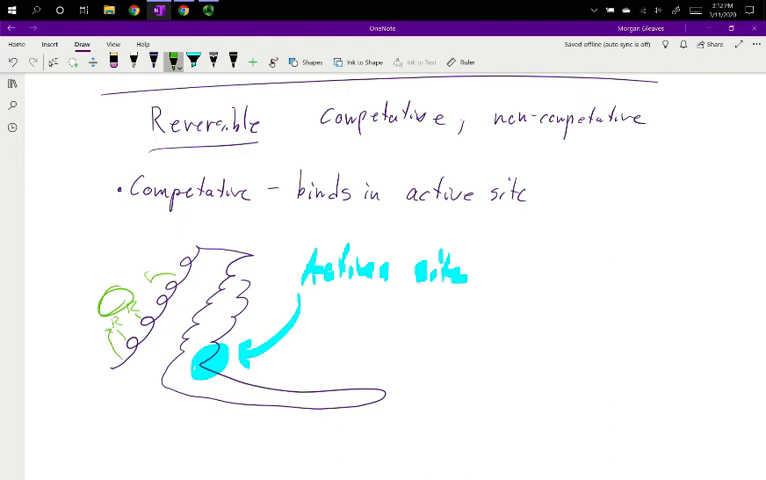
{"action": "left_click", "coordinate": [152, 58]}
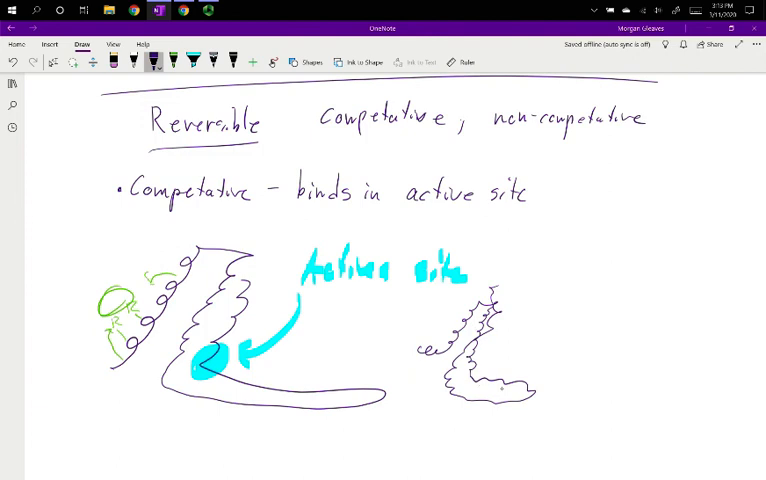
{"action": "left_click", "coordinate": [180, 60]}
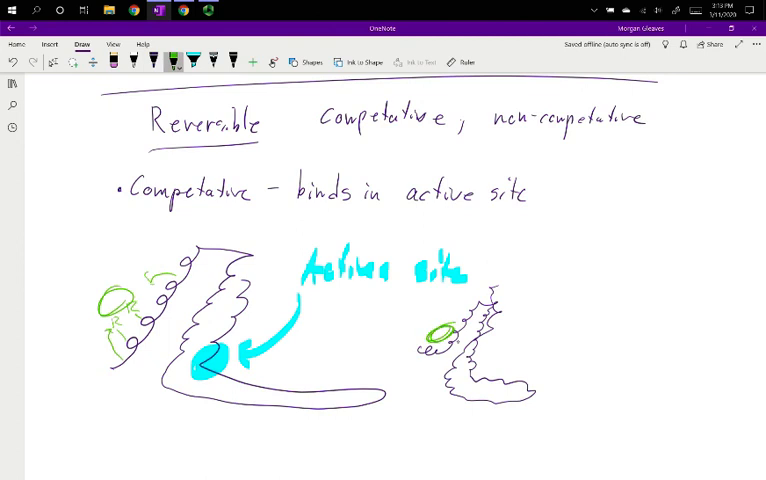
{"action": "left_click", "coordinate": [184, 60]}
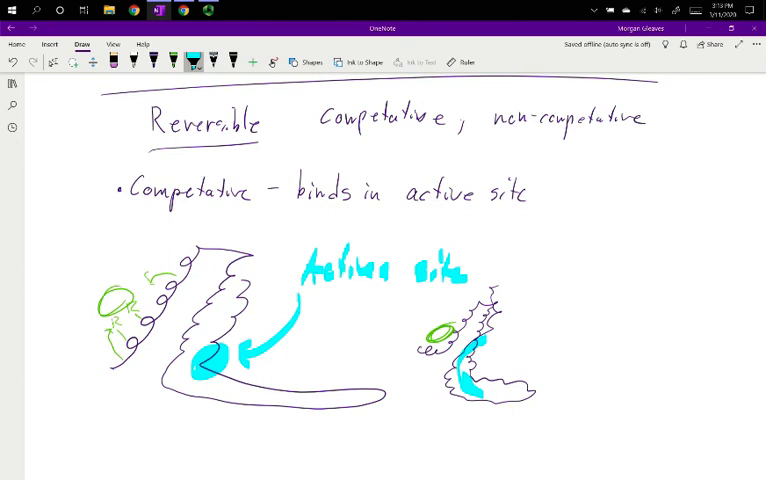
Step: Pick the pen and move down to the enzyme active-site drawings to begin the 'Non' heading
{"action": "left_click", "coordinate": [152, 62]}
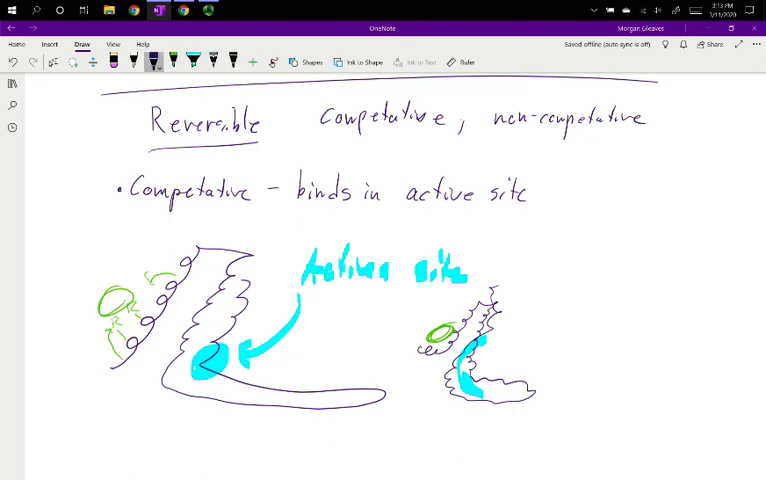
{"action": "scroll", "scroll_direction": "down", "scroll_amount": 3}
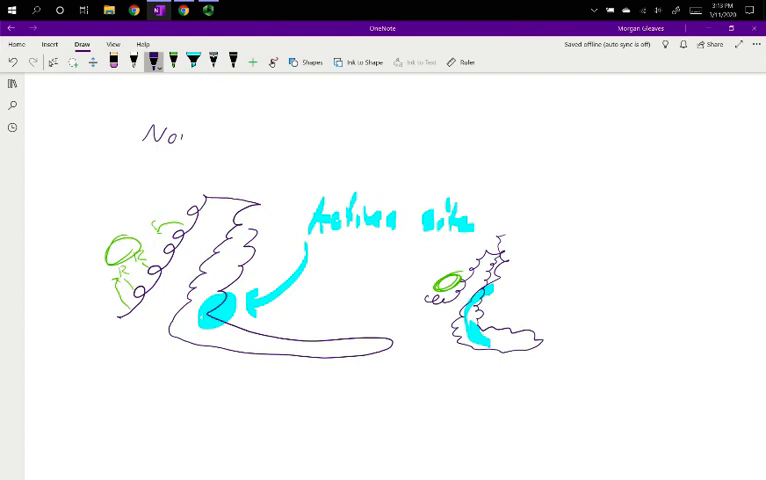
Step: Handwrite the 'Non-competitive' heading plus 'Allosteric site' and 'Disrupted active site' labels on the sketches
{"action": "left_click_drag", "start_coordinate": [180, 136], "coordinate": [370, 140]}
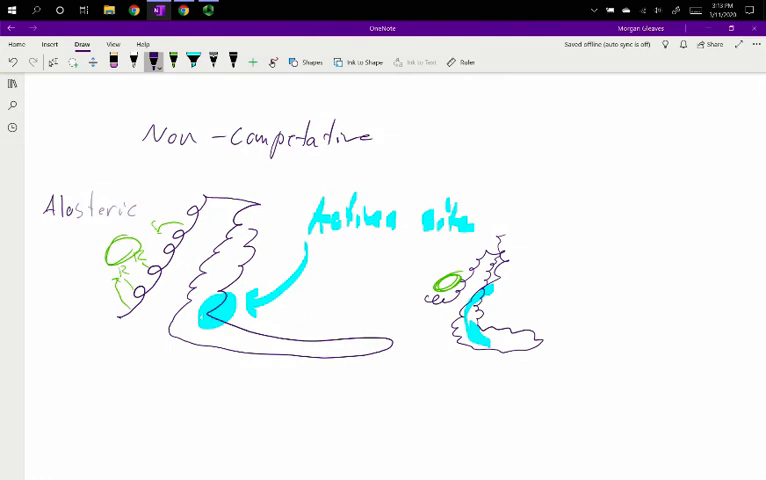
{"action": "type", "text": "Sil"}
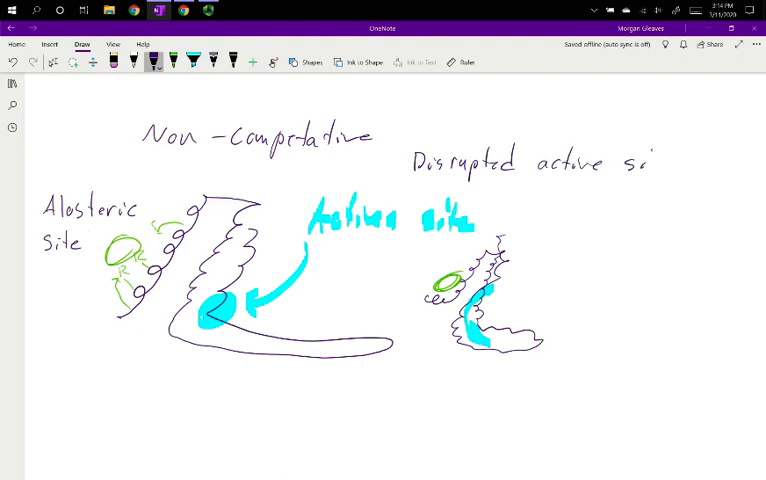
{"action": "type", "text": "site - ler"}
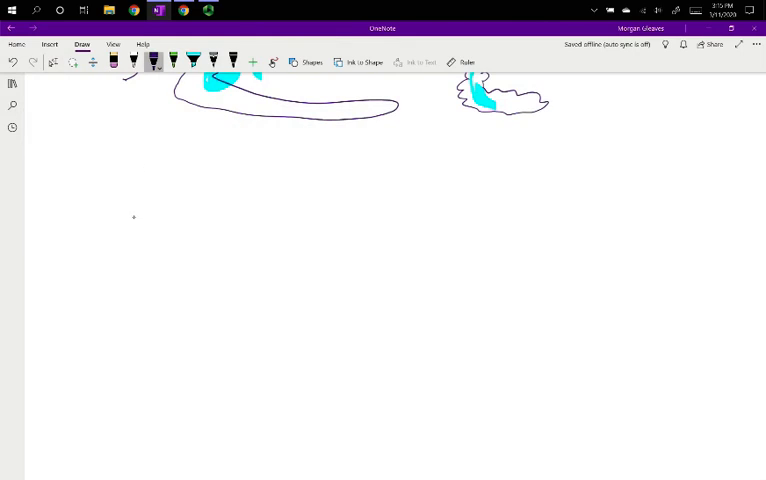
Step: Handwrite the reaction A → B with enzyme E under the arrow
{"action": "left_click_drag", "start_coordinate": [144, 200], "coordinate": [136, 224]}
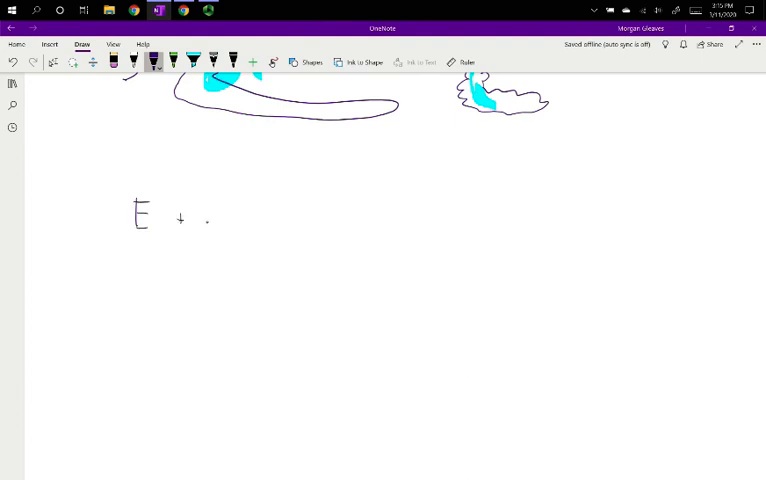
{"action": "left_click_drag", "start_coordinate": [204, 224], "coordinate": [284, 216]}
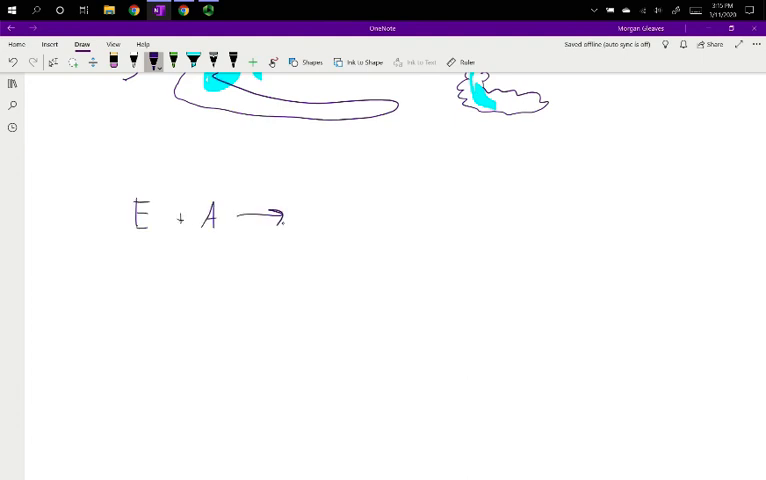
{"action": "left_click_drag", "start_coordinate": [336, 204], "coordinate": [350, 230]}
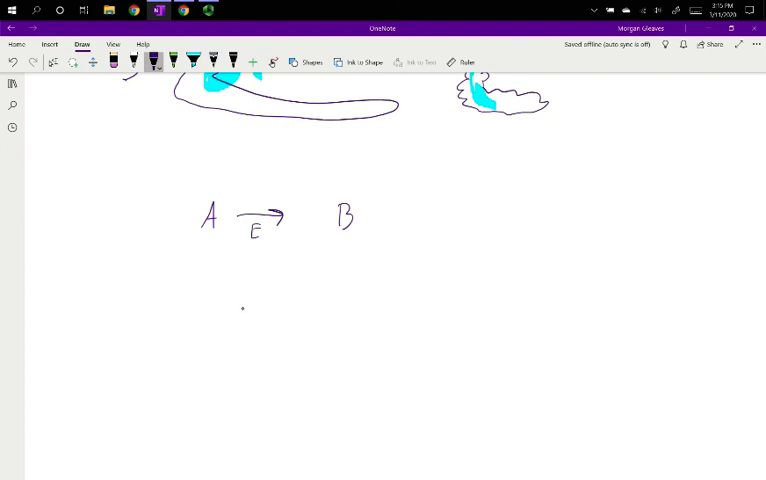
Step: Sketch many A molecules funnelling through one boxed E and emerging as B
{"action": "left_click_drag", "start_coordinate": [240, 310], "coordinate": [250, 330]}
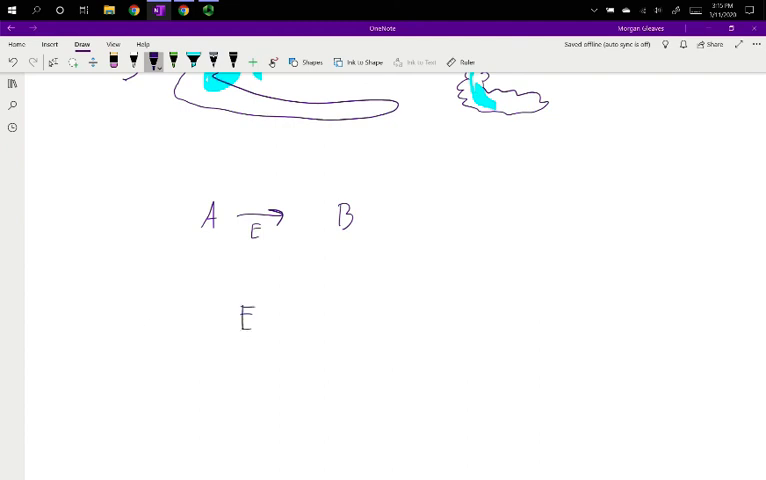
{"action": "left_click_drag", "start_coordinate": [226, 300], "coordinate": [280, 344]}
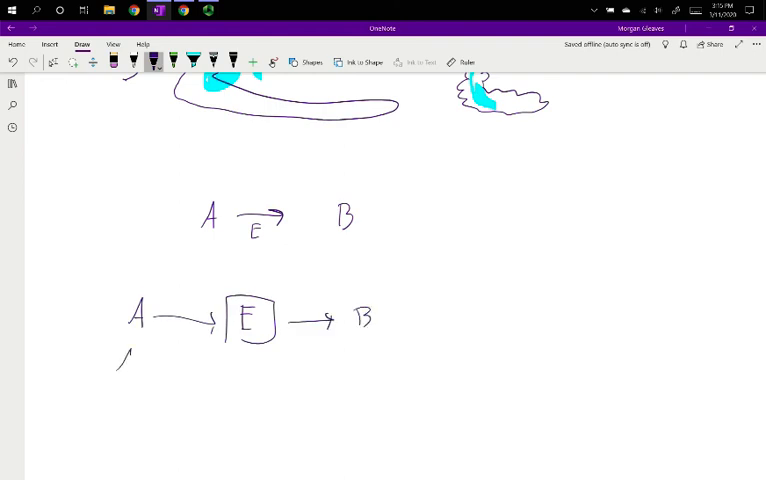
{"action": "left_click_drag", "start_coordinate": [120, 356], "coordinate": [120, 450]}
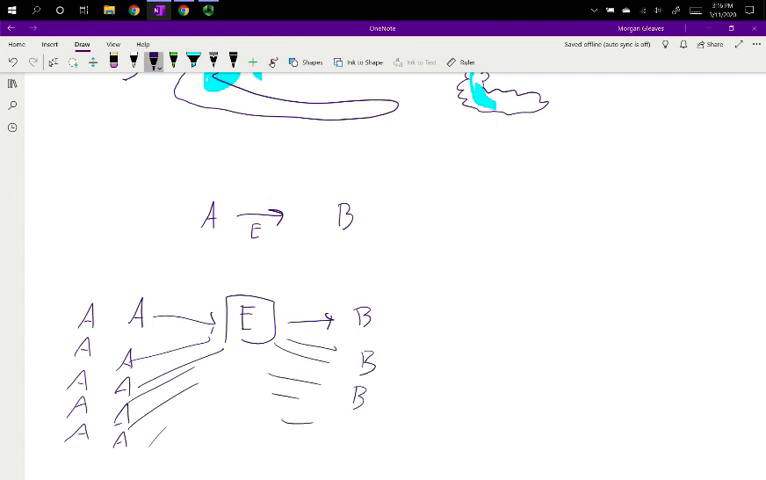
{"action": "left_click_drag", "start_coordinate": [344, 420], "coordinate": [360, 436]}
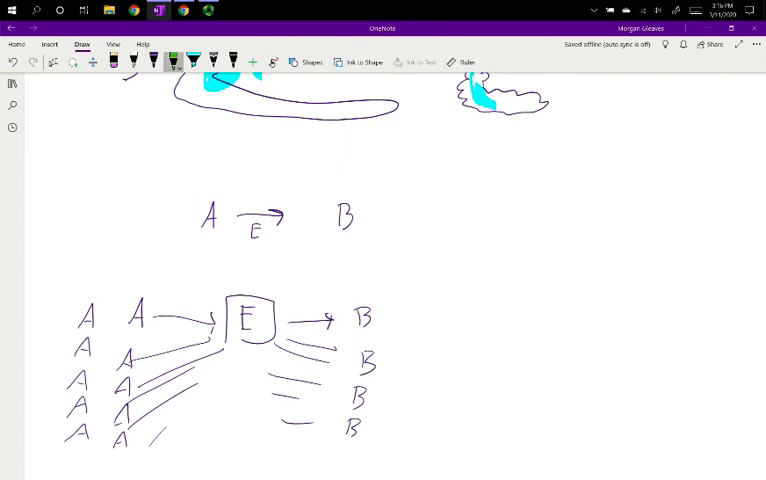
Step: Draw B looping back onto E, write 'B inhibits Enzyme', percentages falling to 40% and 'Self inhibition'
{"action": "left_click_drag", "start_coordinate": [234, 256], "coordinate": [234, 296]}
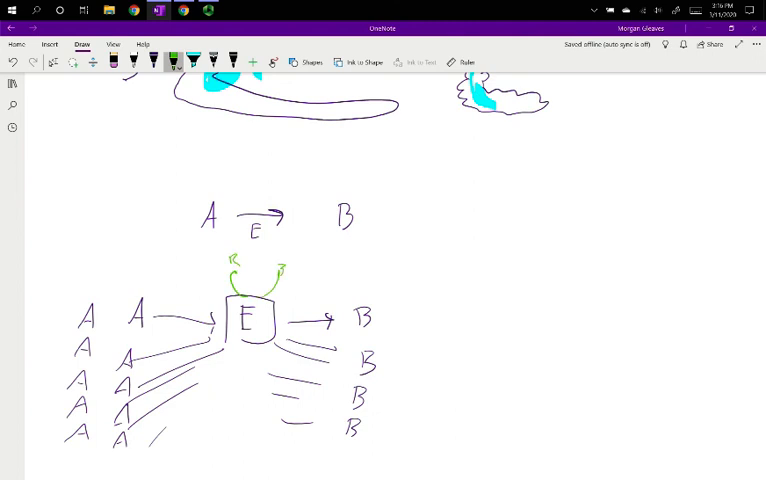
{"action": "left_click", "coordinate": [192, 56]}
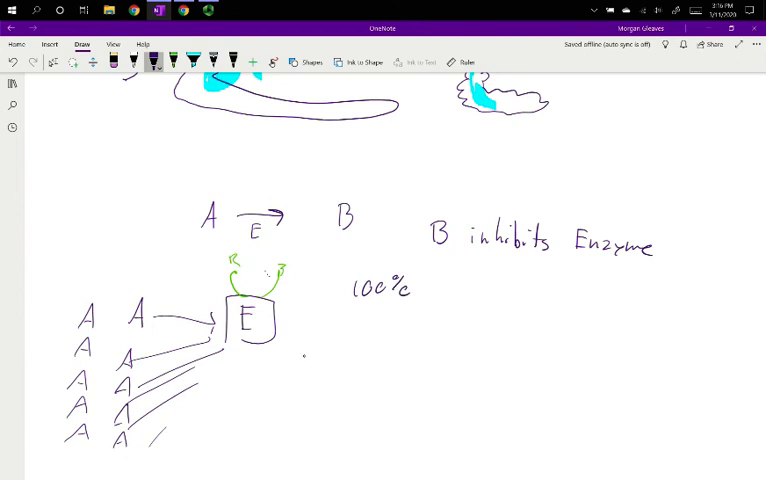
{"action": "left_click_drag", "start_coordinate": [290, 344], "coordinate": [330, 358]}
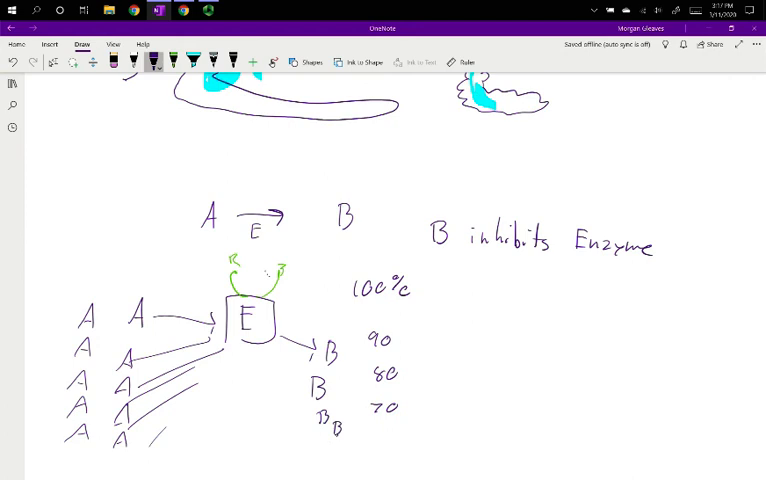
{"action": "left_click", "coordinate": [324, 444]}
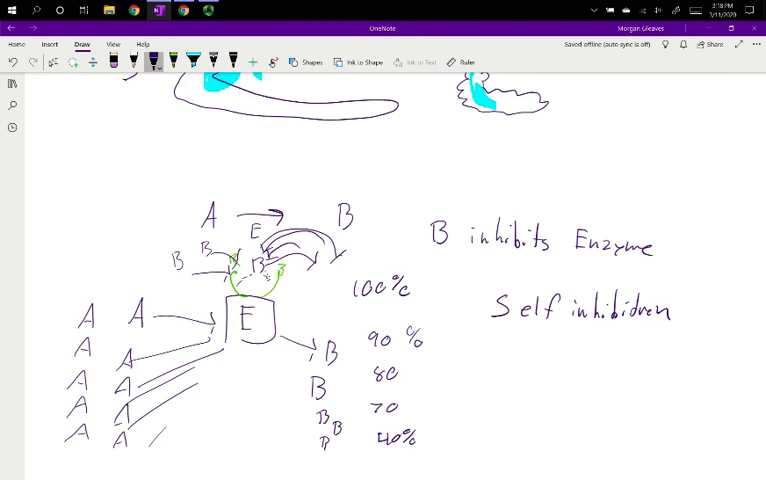
{"action": "left_click", "coordinate": [116, 292]}
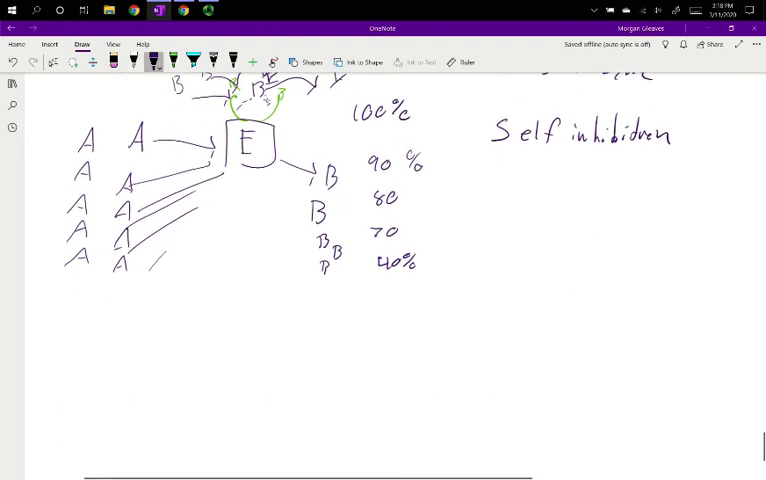
Step: Draw A→B→C→D with E1, E2, E3, loop C back and note 'C could inhibit E1'
{"action": "left_click", "coordinate": [52, 62]}
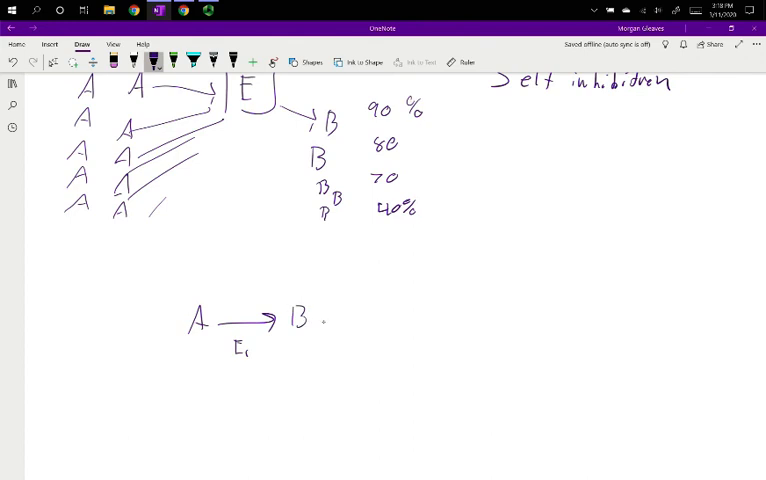
{"action": "left_click_drag", "start_coordinate": [322, 320], "coordinate": [392, 318]}
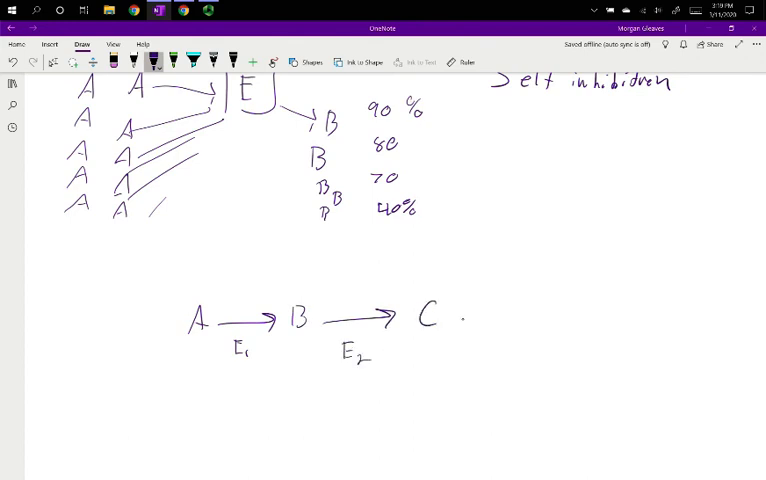
{"action": "left_click_drag", "start_coordinate": [460, 318], "coordinate": [504, 318]}
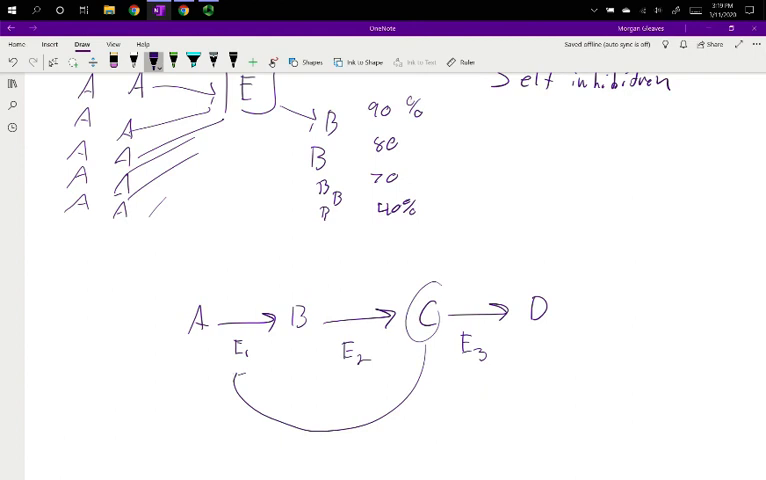
{"action": "left_click_drag", "start_coordinate": [244, 390], "coordinate": [232, 376]}
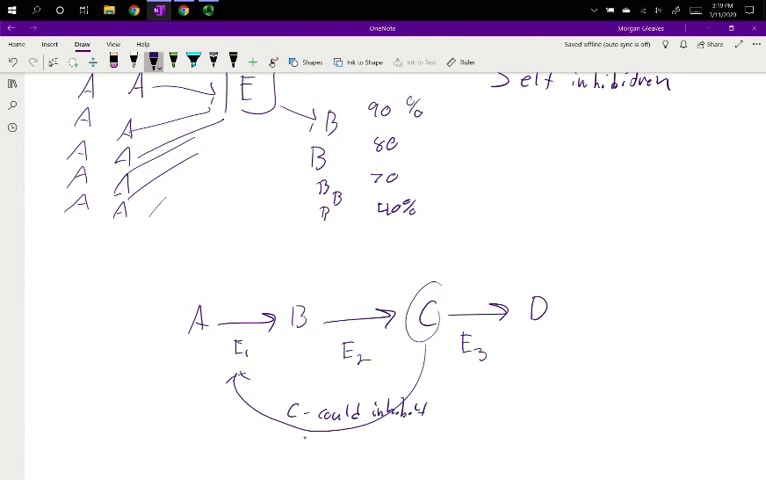
{"action": "left_click", "coordinate": [296, 444]}
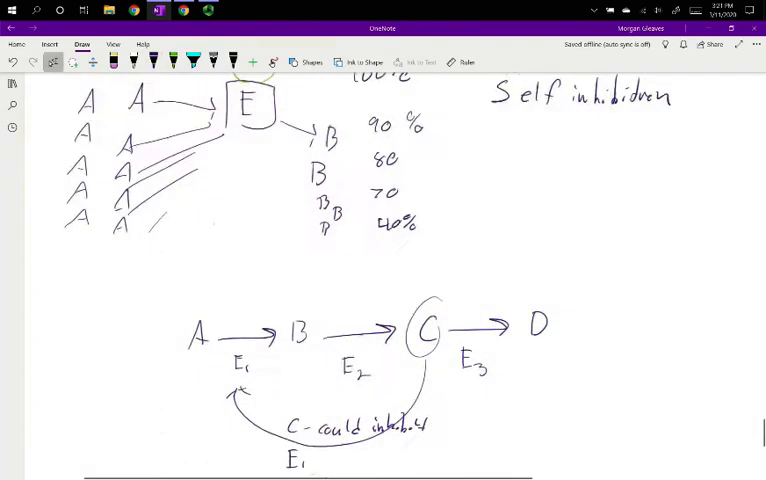
Step: Draw ethylene glycol reacting via an ADH arrow into its oxidised product with OH groups
{"action": "scroll", "scroll_direction": "down", "scroll_amount": 3}
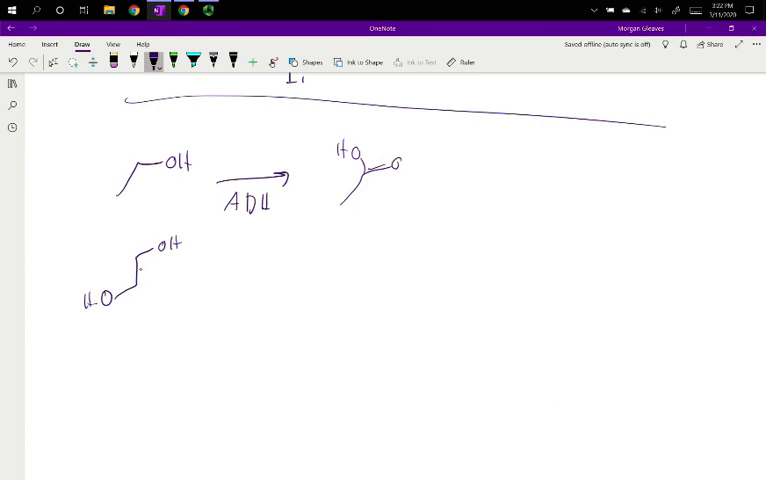
{"action": "left_click_drag", "start_coordinate": [210, 270], "coordinate": [264, 264]}
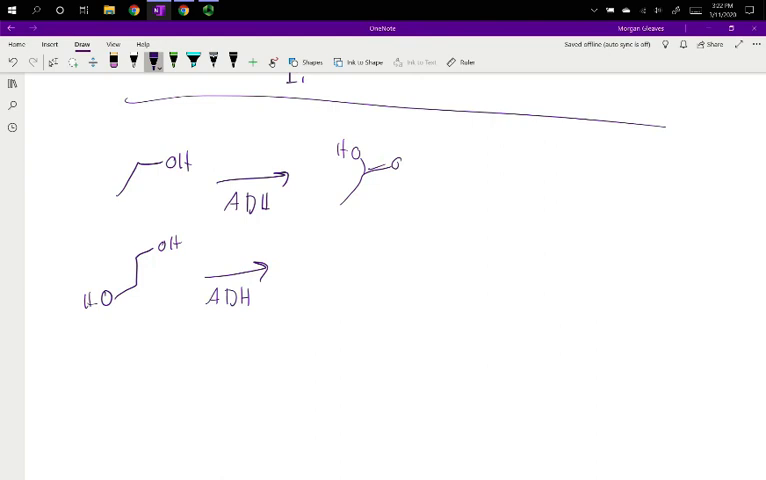
{"action": "left_click_drag", "start_coordinate": [316, 244], "coordinate": [364, 270]}
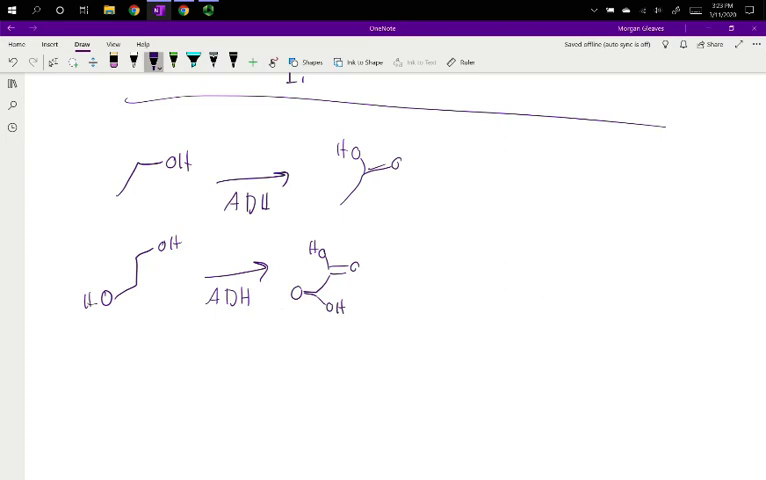
{"action": "mouse_move", "coordinate": [456, 262]}
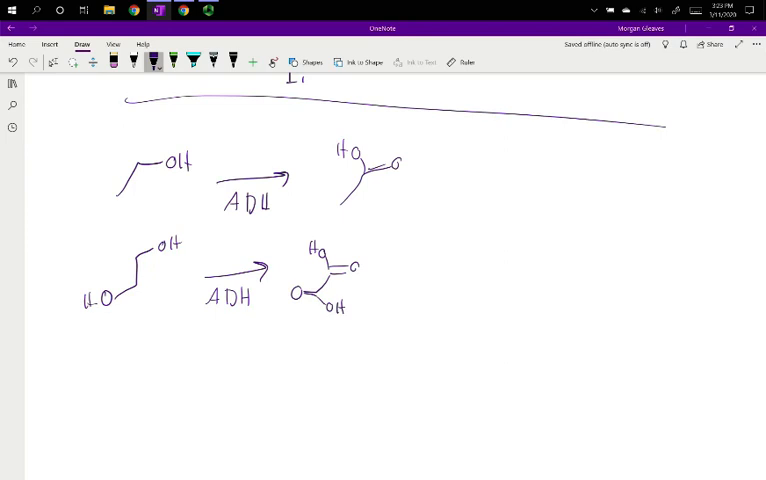
Step: Start a handwritten note beside the ADH reactions beginning 'give li'
{"action": "left_click_drag", "start_coordinate": [470, 224], "coordinate": [484, 250]}
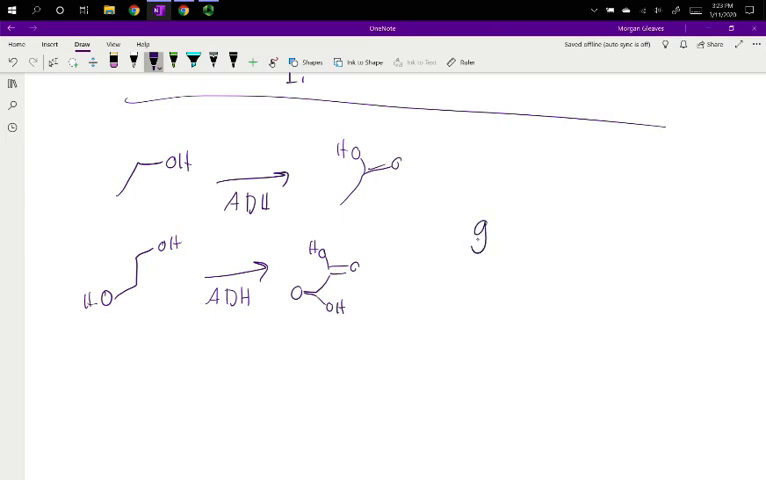
{"action": "type", "text": "give li"}
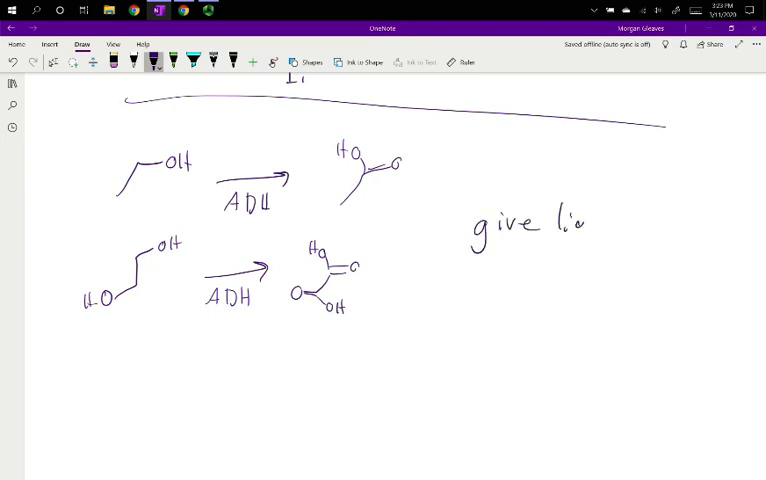